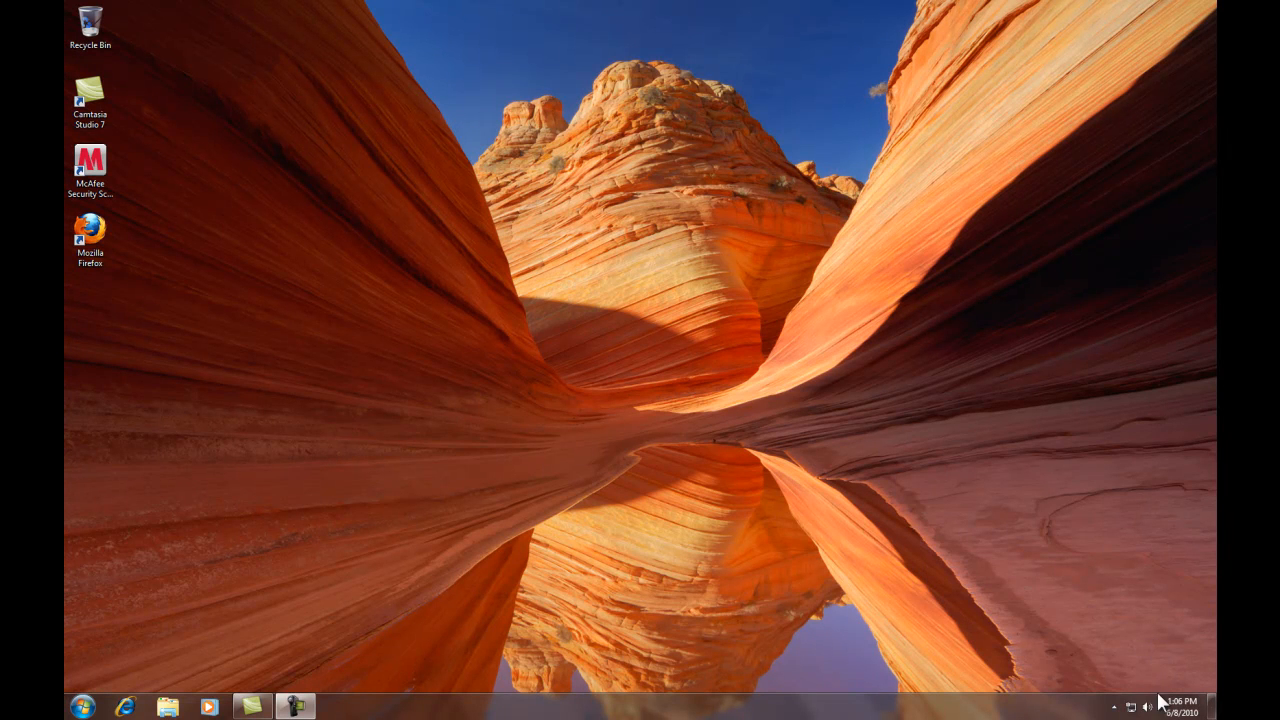
Restore the Camtasia Recorder window from the taskbar while the desktop capture keeps running
{"action": "left_click", "coordinate": [1113, 706]}
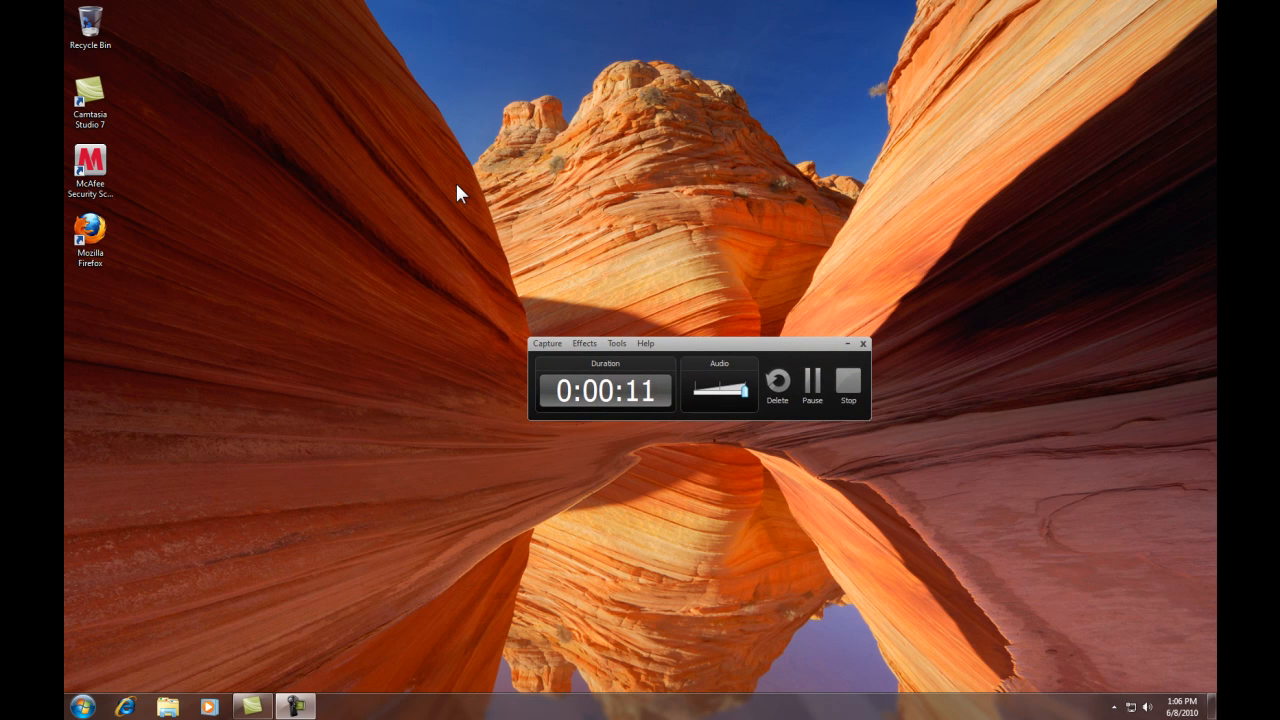
{"action": "mouse_move", "coordinate": [210, 254]}
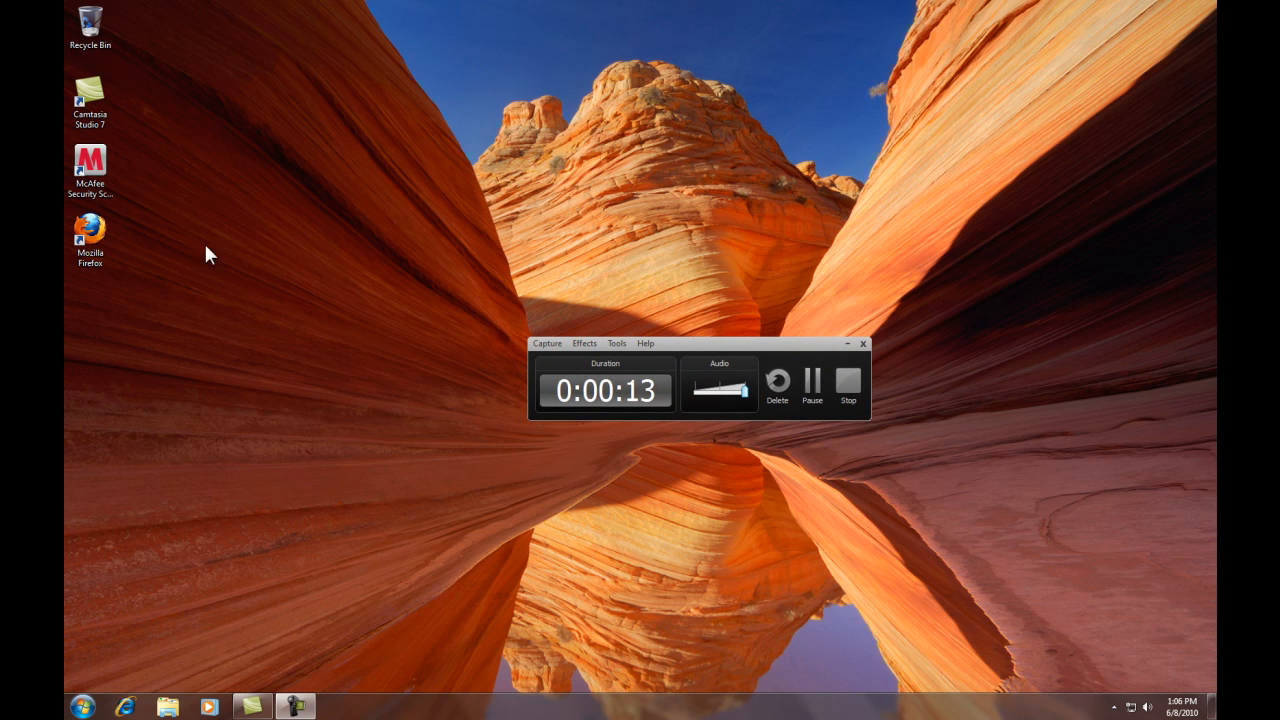
{"action": "mouse_move", "coordinate": [735, 443]}
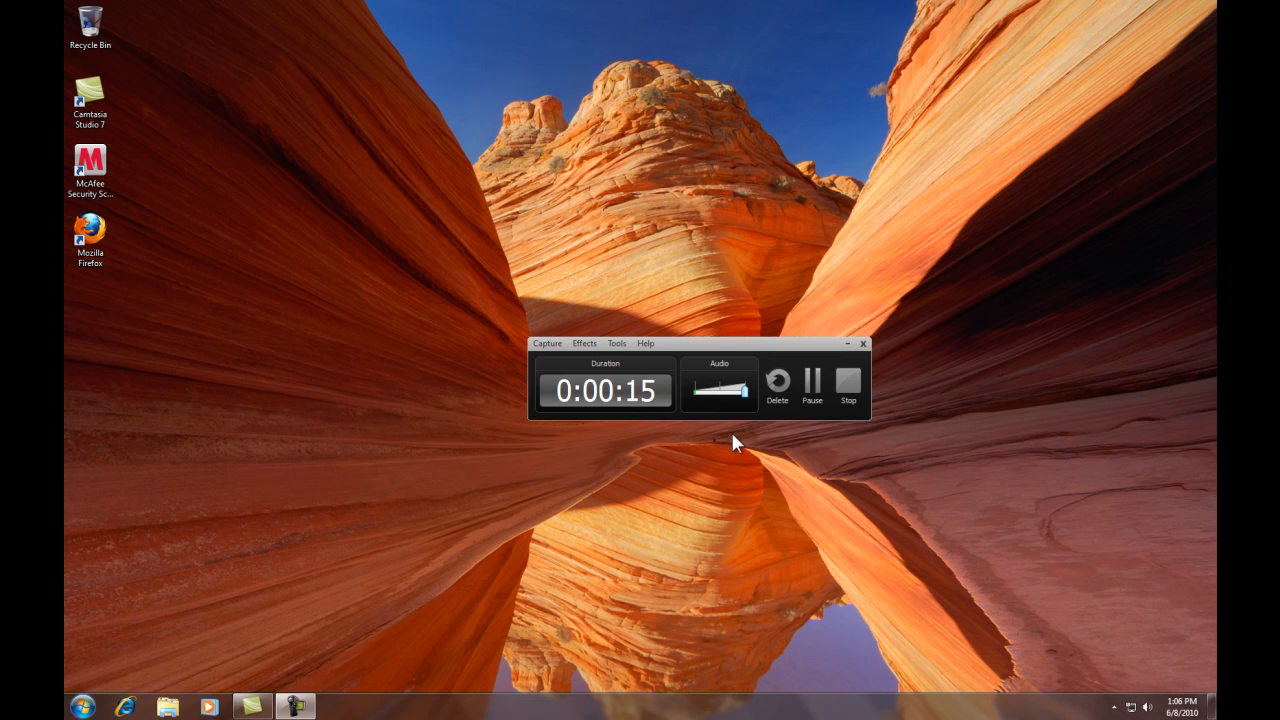
{"action": "mouse_move", "coordinate": [352, 336]}
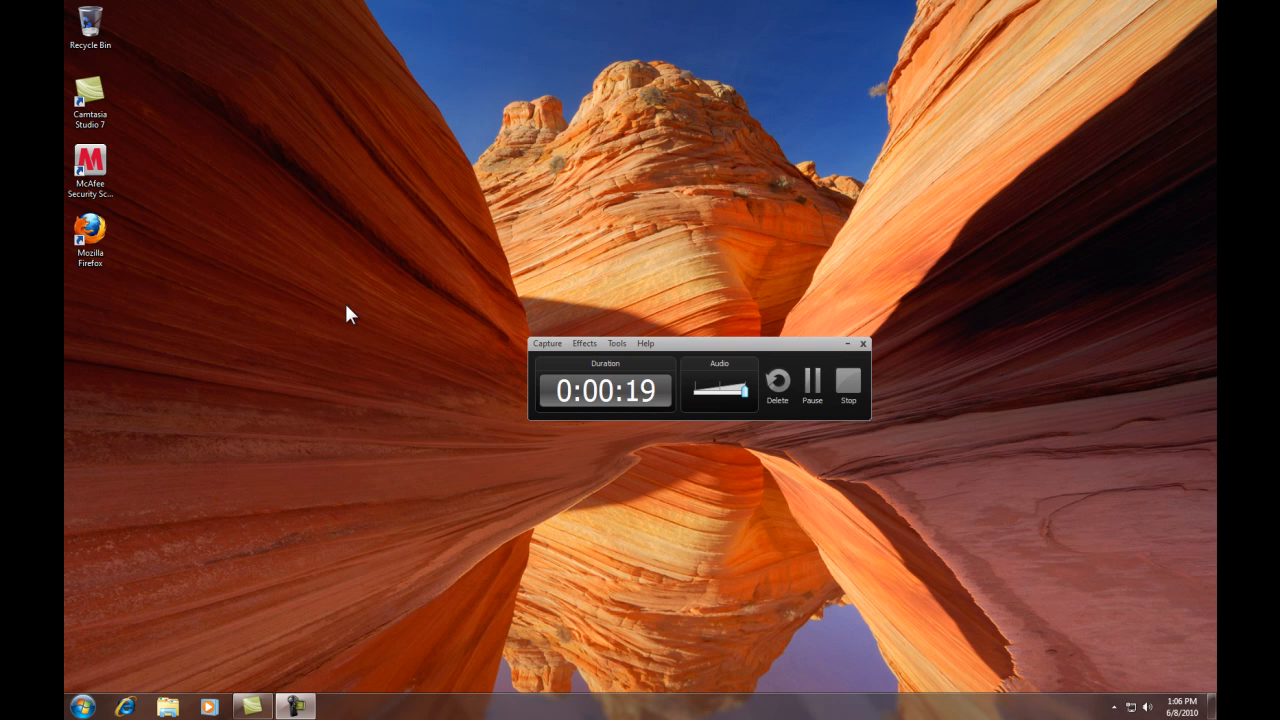
{"action": "mouse_move", "coordinate": [376, 305]}
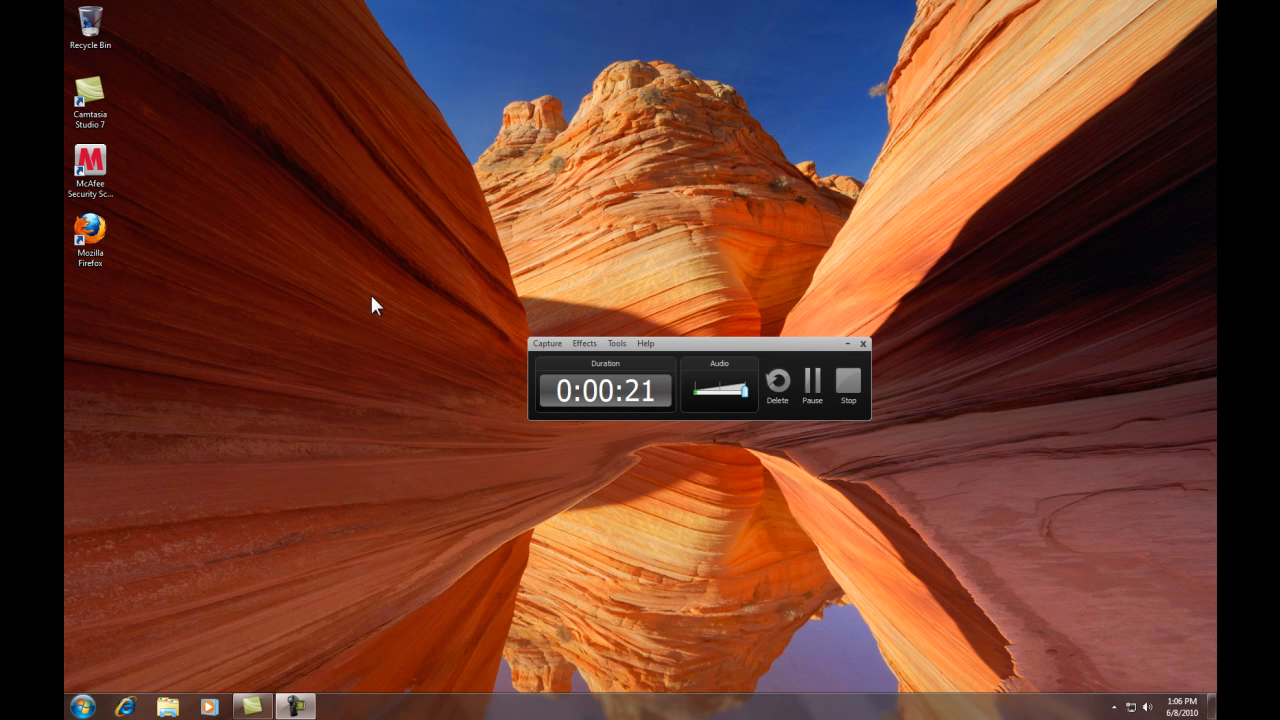